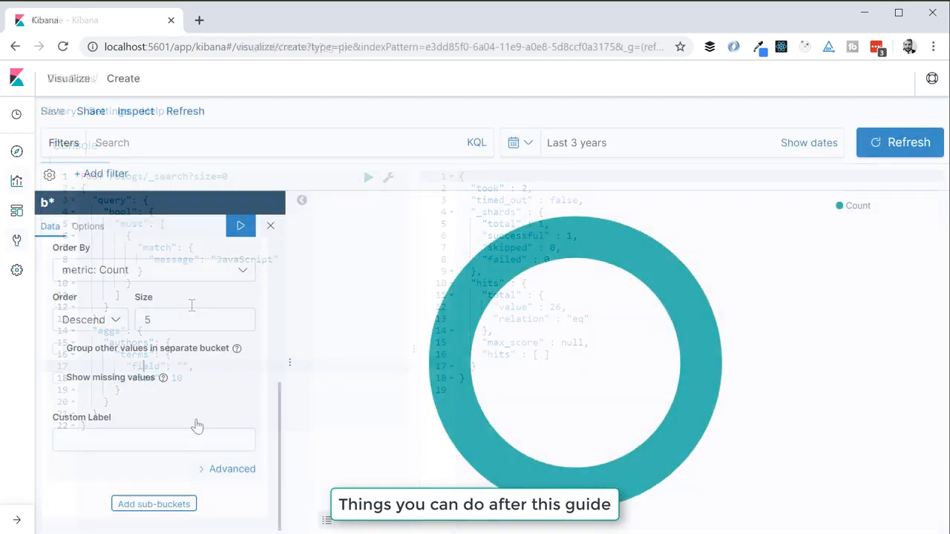
Filter the Kibana dashboard panels by the keywords elasticsearch, react and .net
{"action": "left_click", "coordinate": [241, 226]}
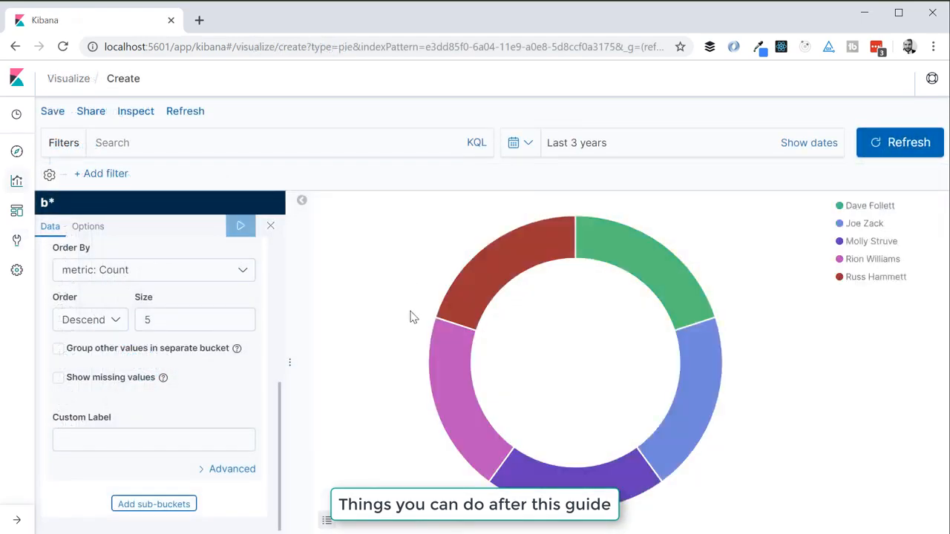
{"action": "left_click", "coordinate": [52, 110]}
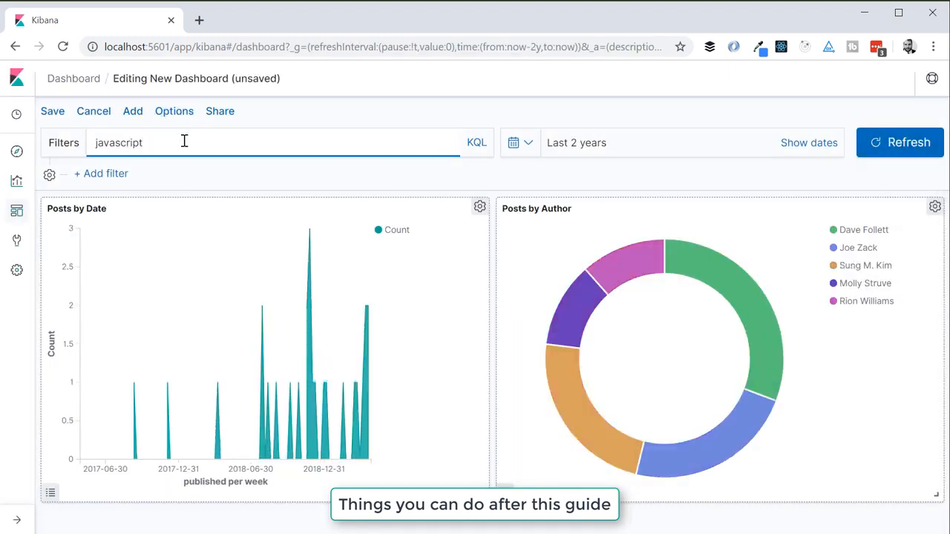
{"action": "type", "text": "elasticsearch"}
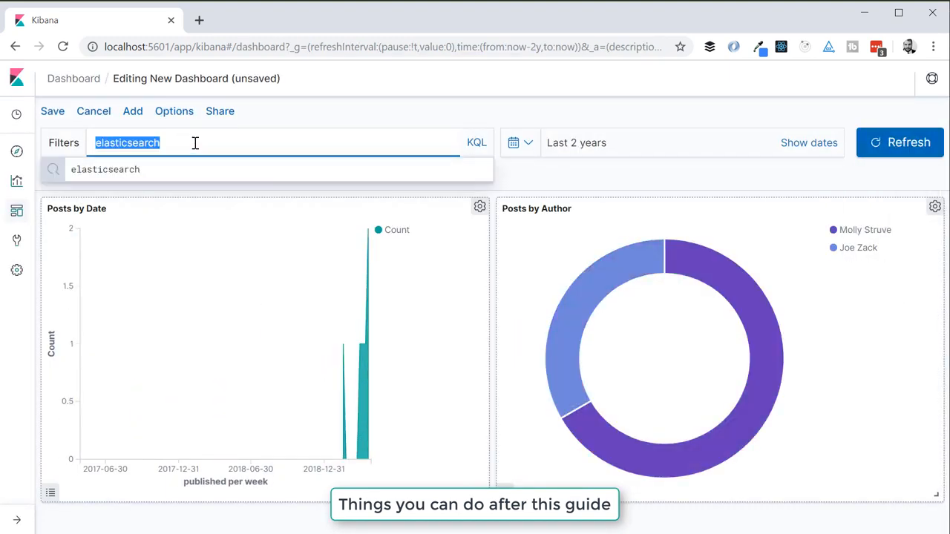
{"action": "type", "text": "react"}
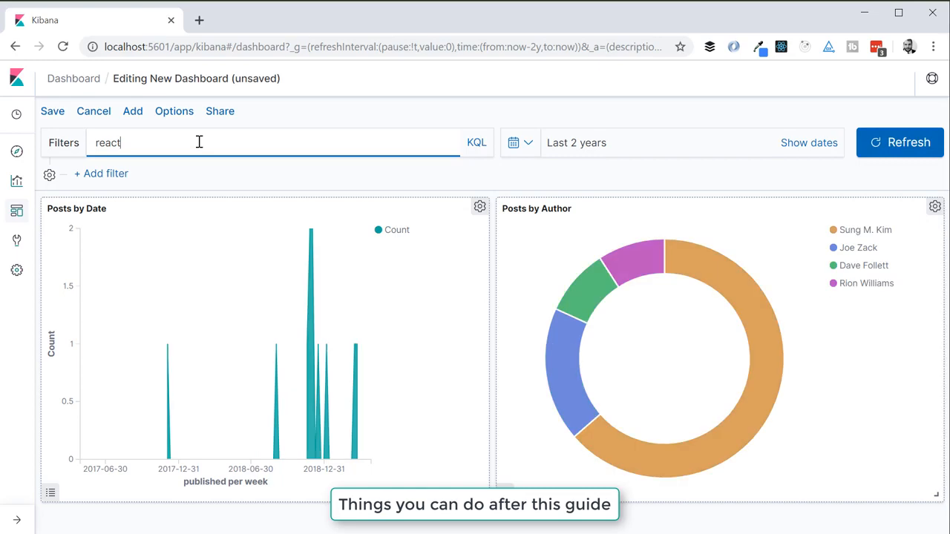
{"action": "type", "text": ".net"}
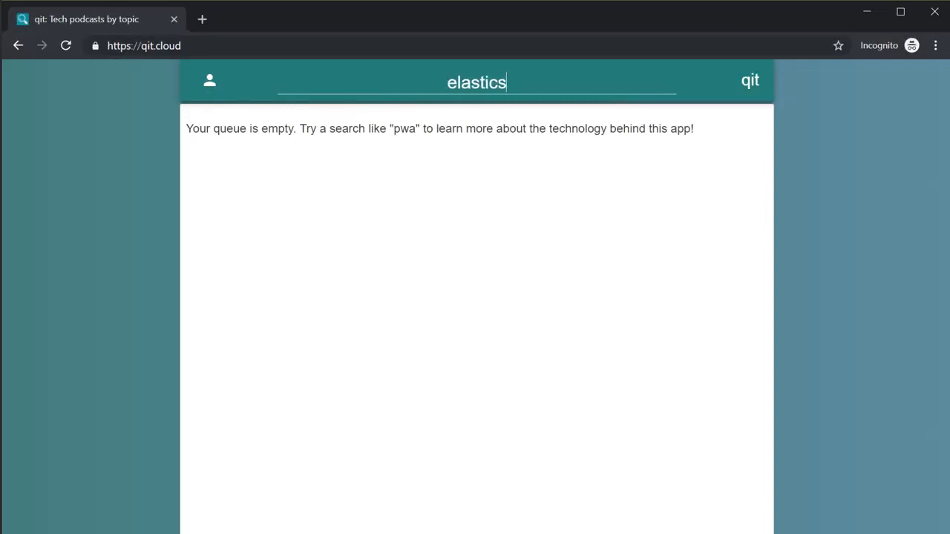
Run the qit.cloud podcast search for elasticsearch
{"action": "key", "text": "Enter"}
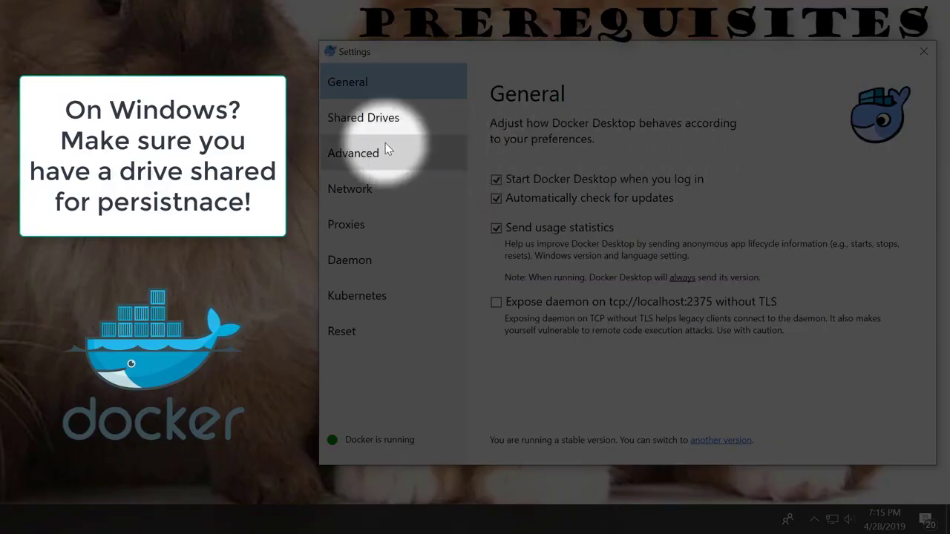
Show the General page in Docker Desktop settings
{"action": "left_click", "coordinate": [363, 118]}
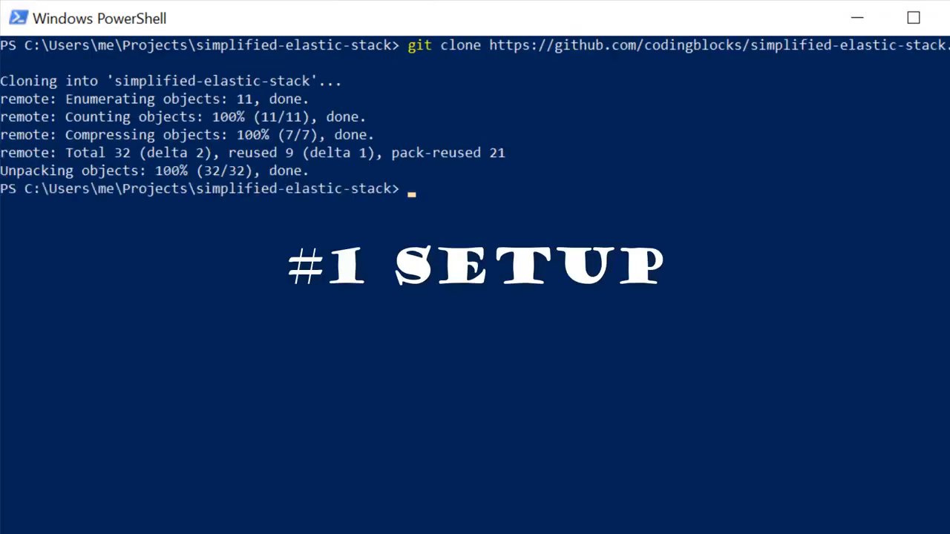
Clone the simplified-elastic-stack repository into Projects with git clone
{"action": "type", "text": "c"}
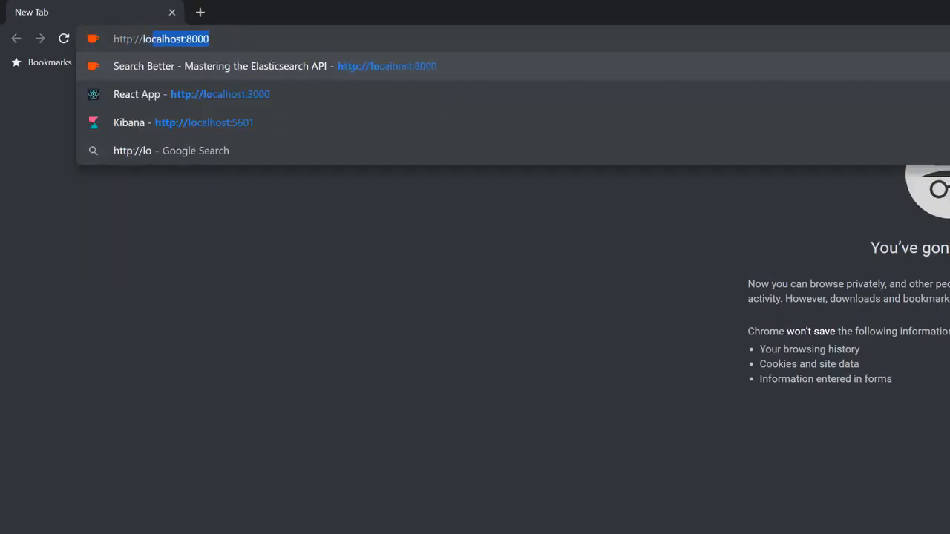
Browse to localhost:9200 to see Elasticsearch 7.0.0 node es01 info
{"action": "type", "text": "localhost:9200"}
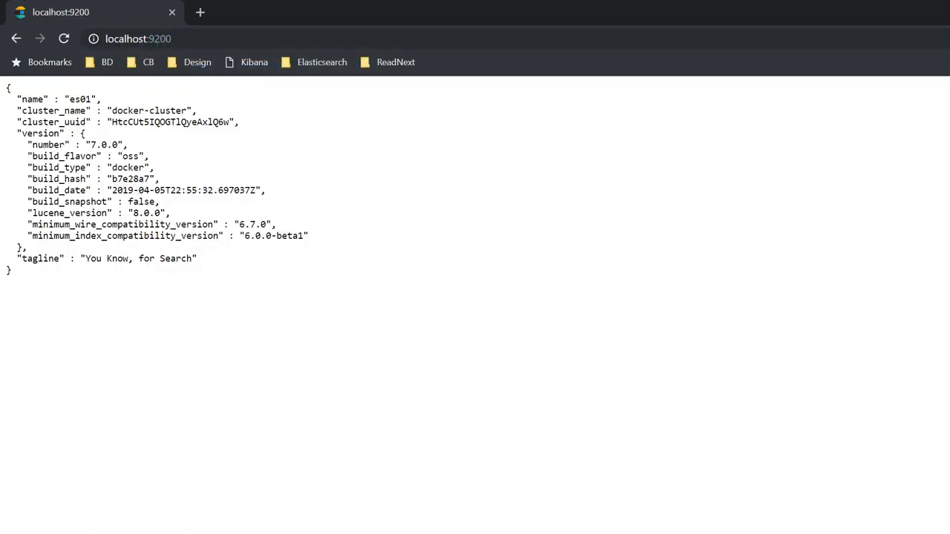
{"action": "key", "text": "Ctrl+Shift+B"}
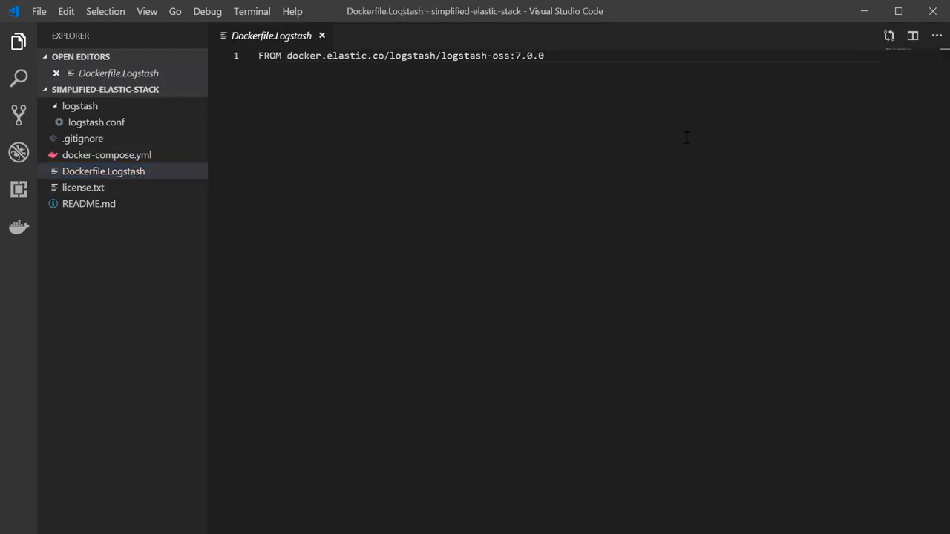
Add 'RUN bin/logstash-plugin install logstash-input-rss' to Dockerfile.Logstash and save
{"action": "type", "text": "RUN bin"}
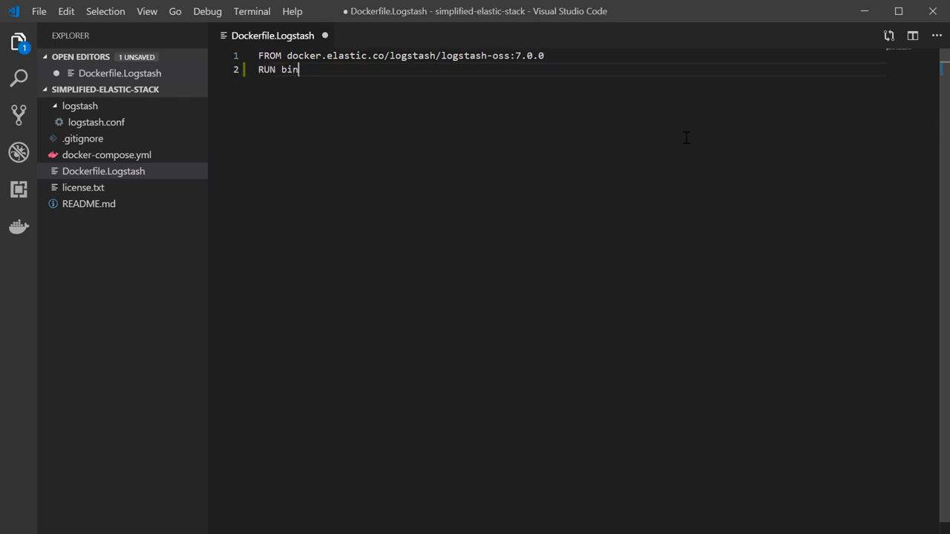
{"action": "type", "text": "/logstash"}
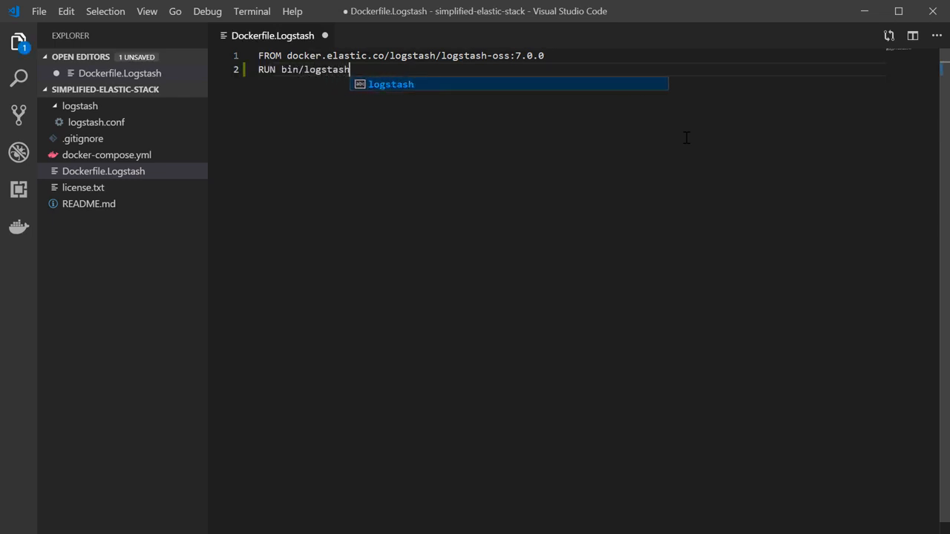
{"action": "type", "text": "-plugin"}
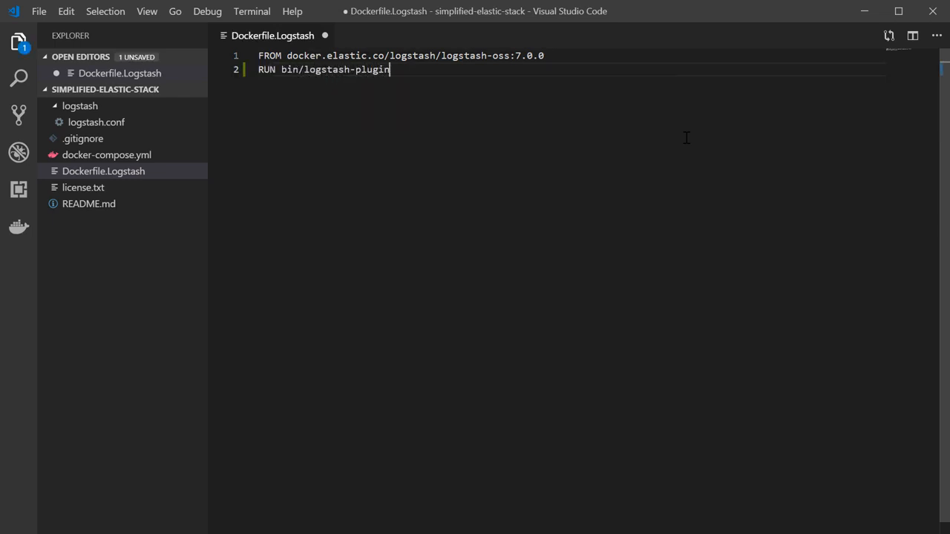
{"action": "type", "text": "install"}
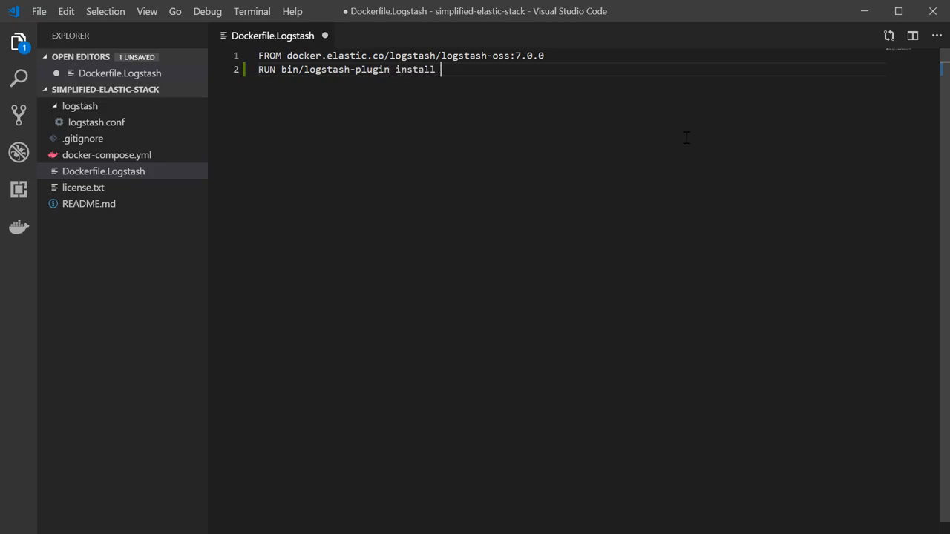
{"action": "type", "text": "logstash-"}
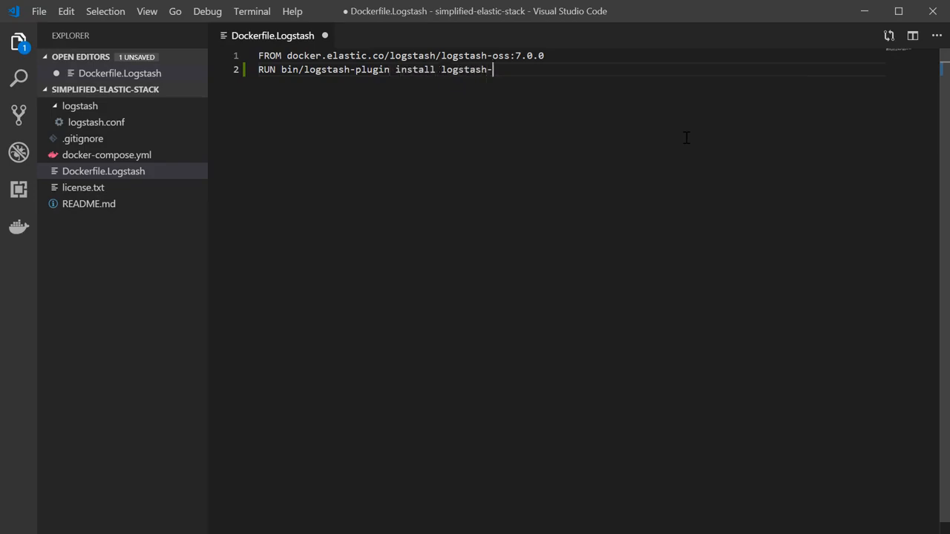
{"action": "type", "text": "input"}
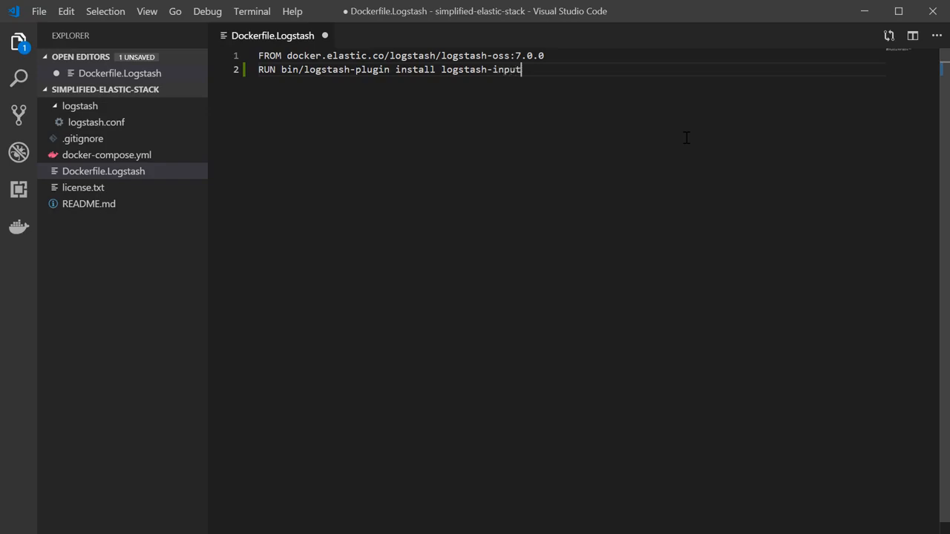
{"action": "type", "text": "-rss"}
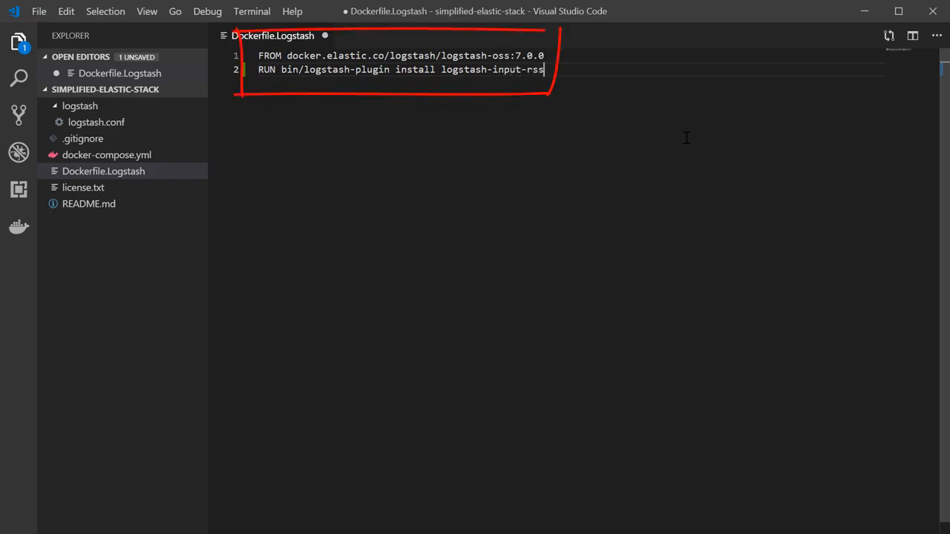
{"action": "key", "text": "Ctrl+s"}
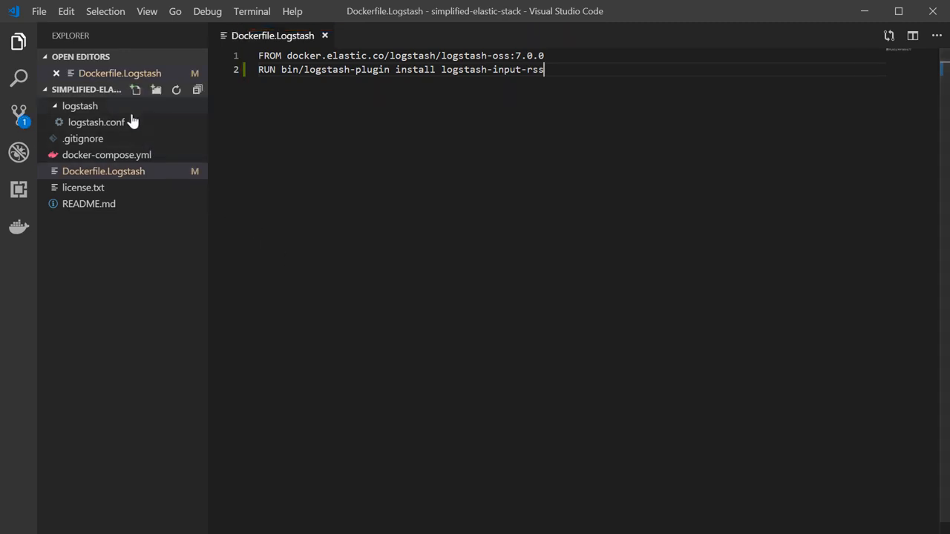
Give logstash.conf hourly dev.to RSS inputs and an elasticsearch output to index blogs
{"action": "left_click", "coordinate": [97, 122]}
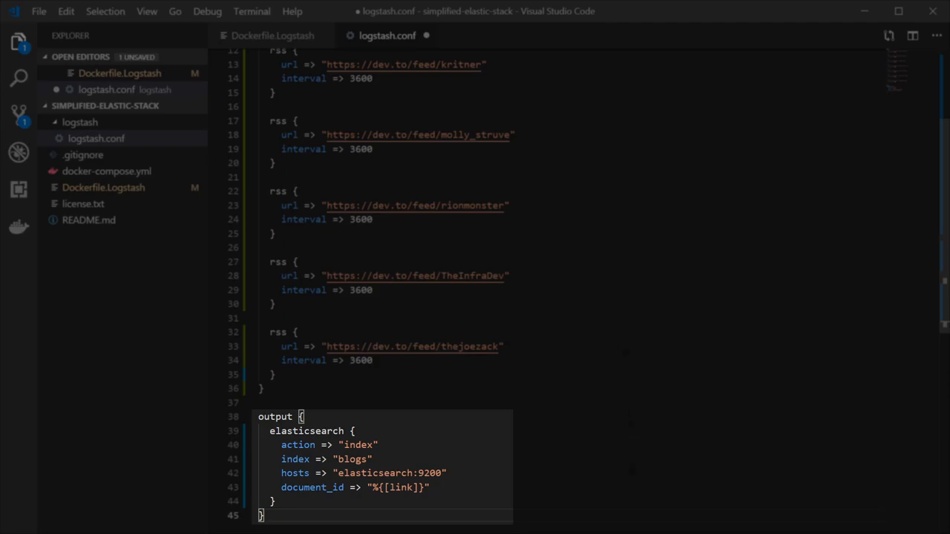
{"action": "key", "text": "ctrl+`"}
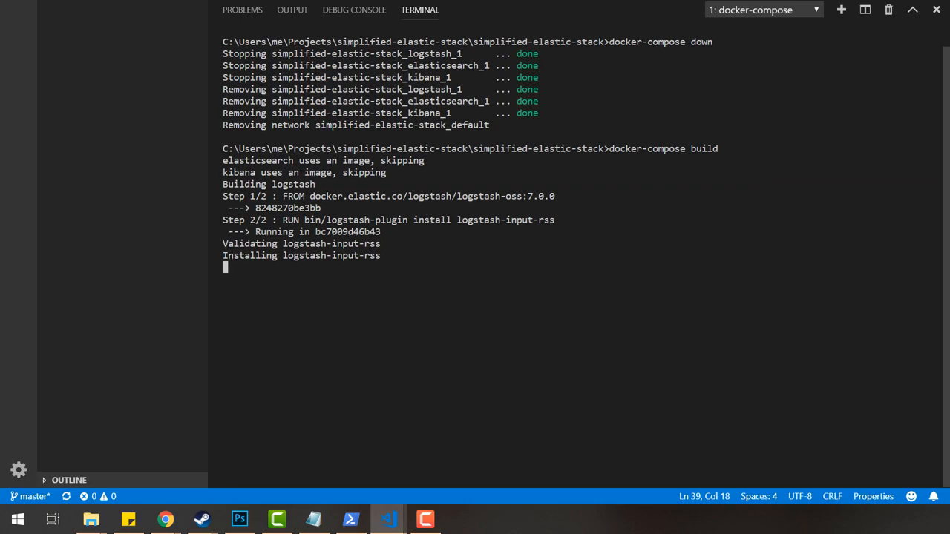
Rebuild and restart the stack with docker-compose down, build and up, reviewing the logs
{"action": "type", "text": "docker-compos"}
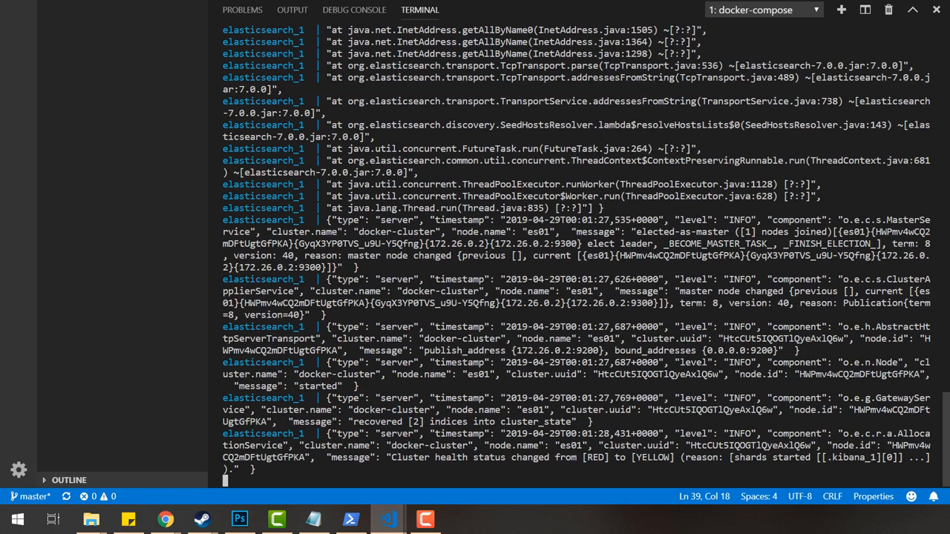
{"action": "scroll", "scroll_direction": "down", "scroll_amount": 3}
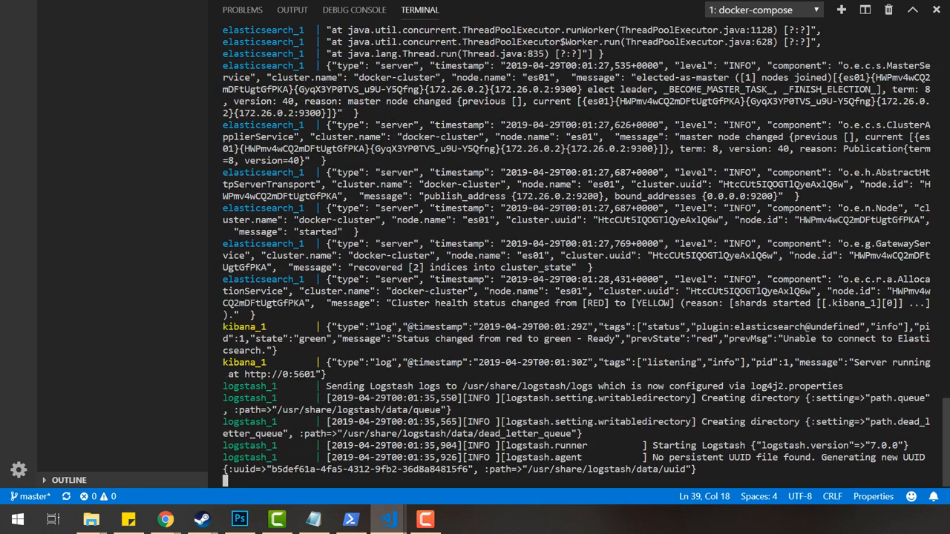
{"action": "scroll", "scroll_direction": "down", "scroll_amount": 3}
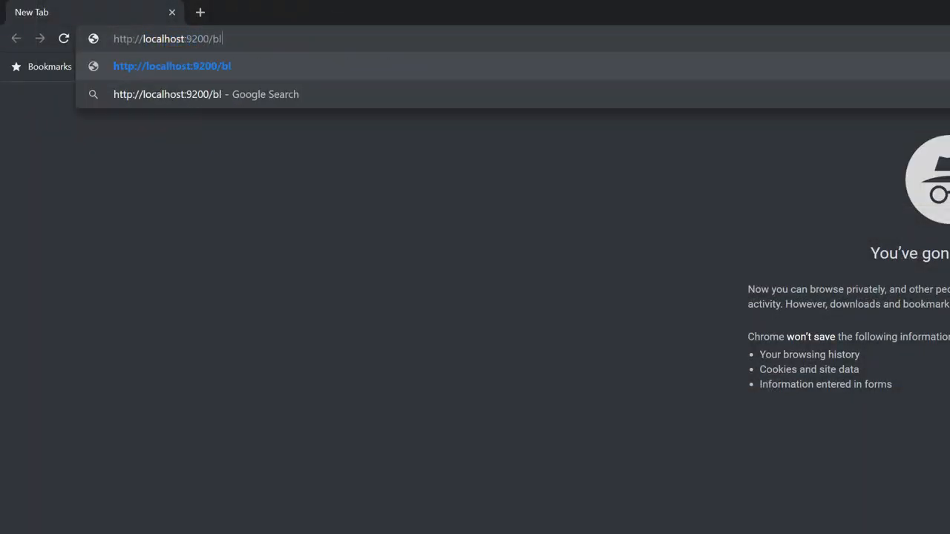
Query localhost:9200/blogs/_search, then go to Kibana's Dev Tools console
{"action": "type", "text": "ogs/_s"}
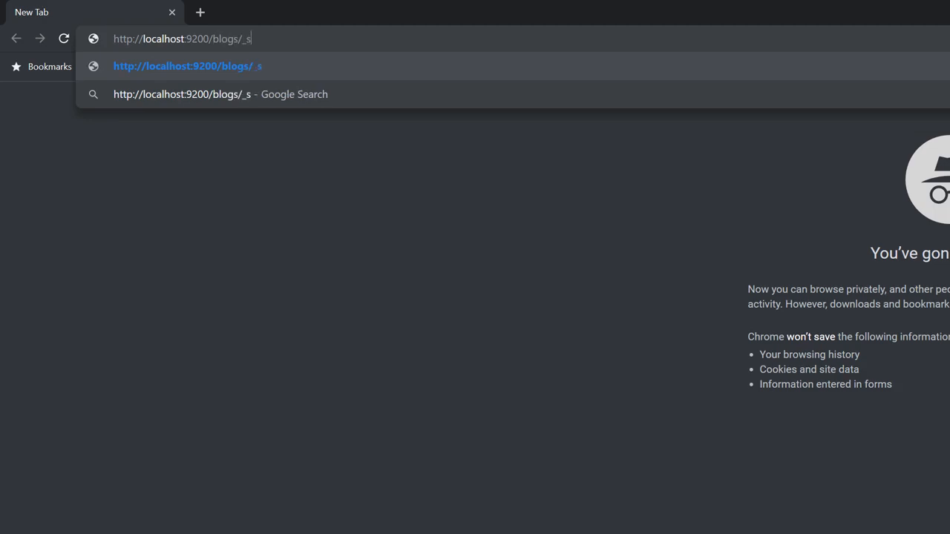
{"action": "type", "text": "localhost:5601/app/kibana#/dev_tools/console"}
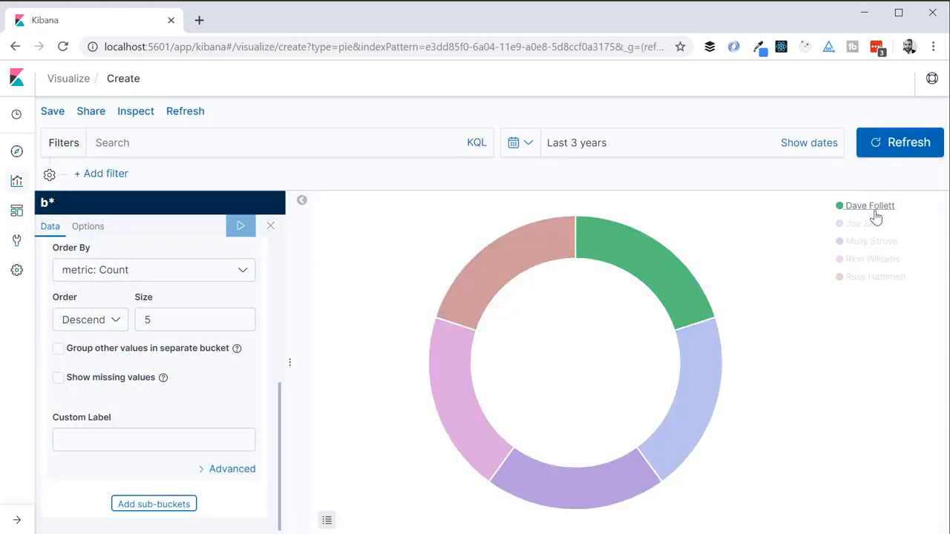
Save the author pie visualization, then filter the dashboard by vue and .net
{"action": "left_click", "coordinate": [51, 111]}
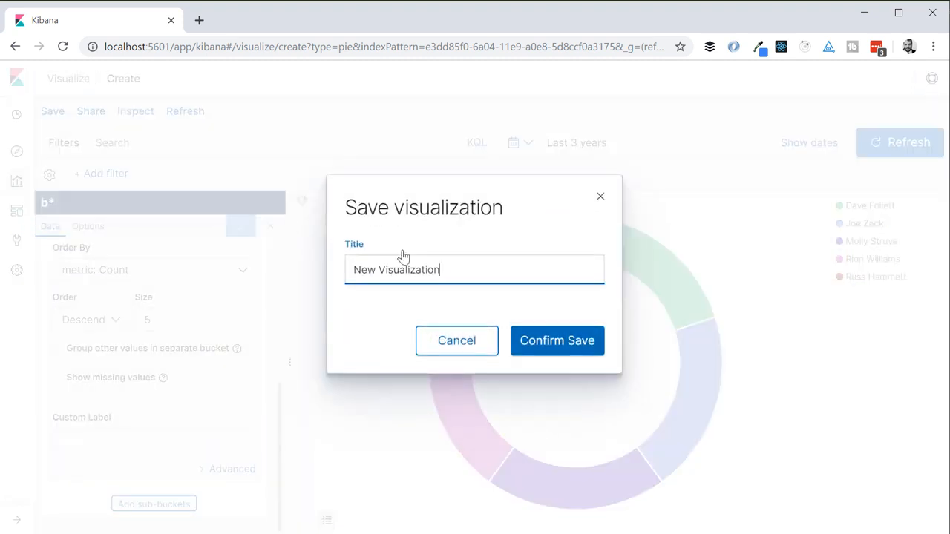
{"action": "left_click", "coordinate": [556, 341]}
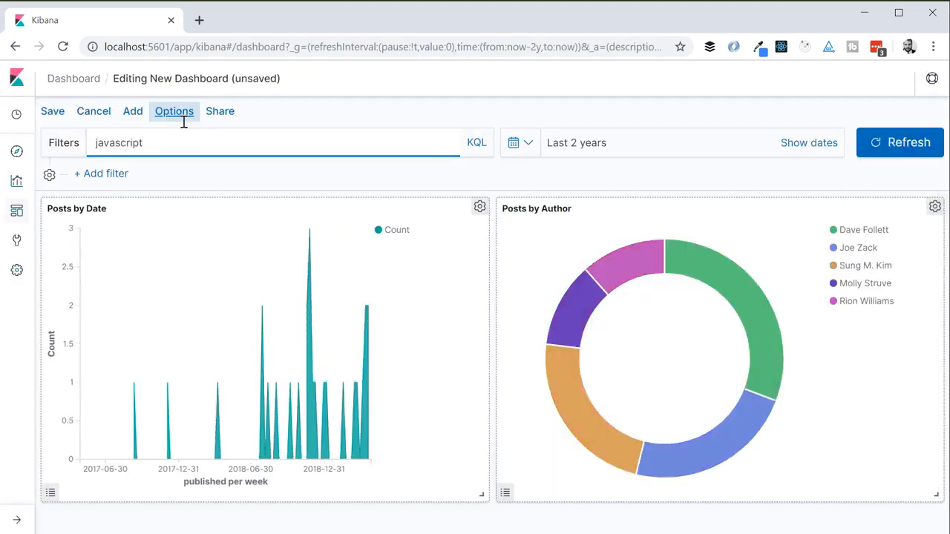
{"action": "type", "text": "vue"}
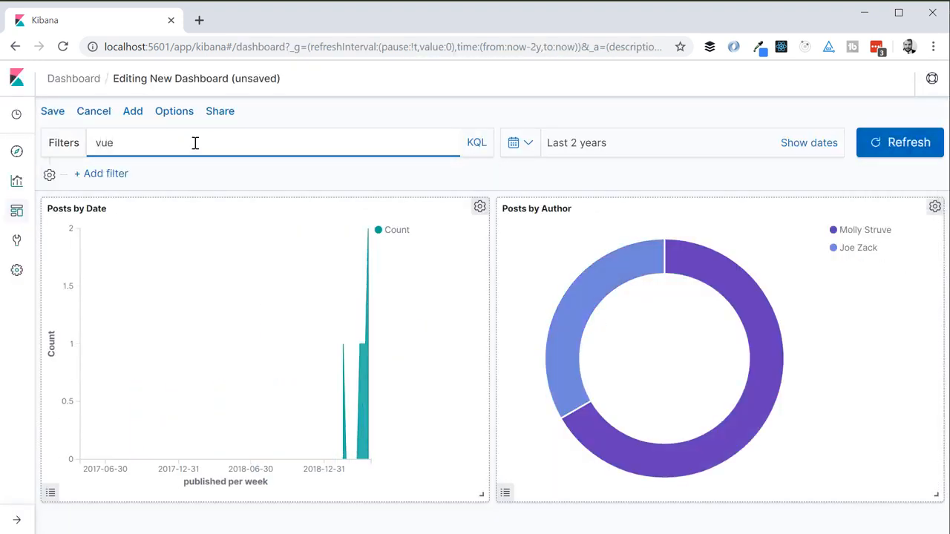
{"action": "type", "text": ".net"}
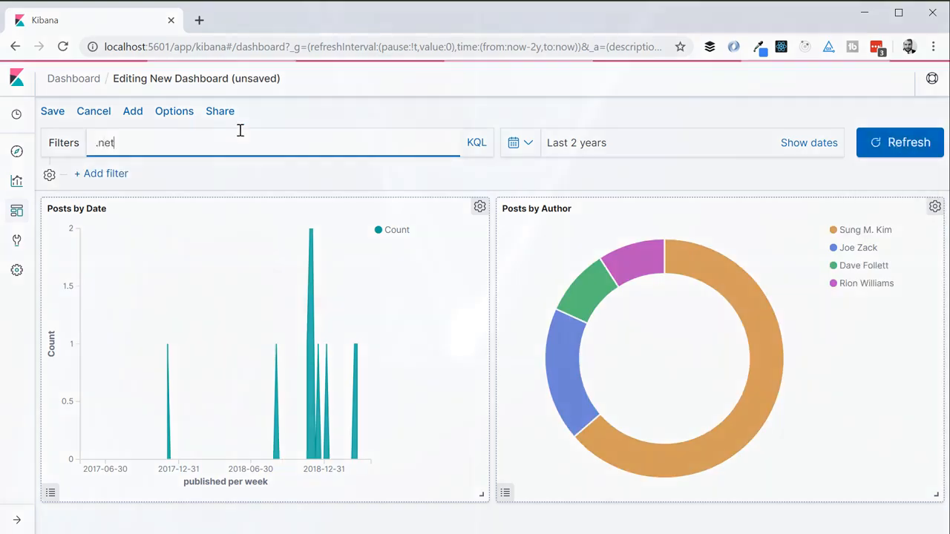